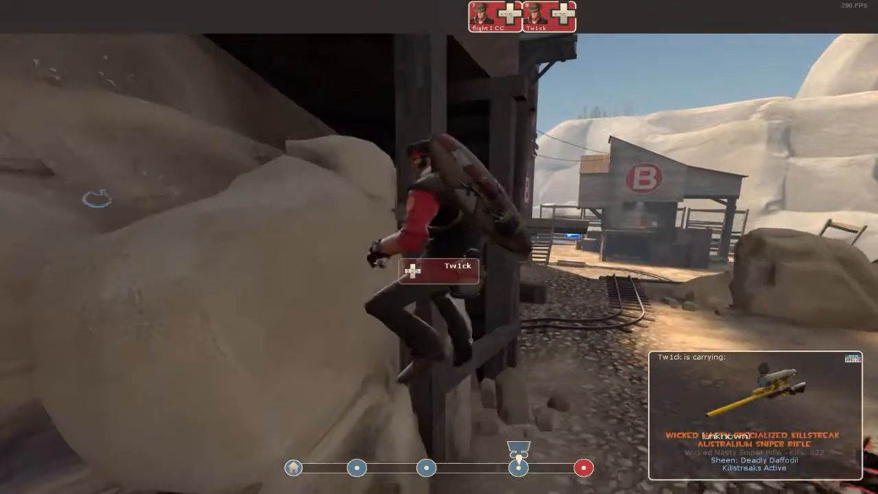
# - Enter the 'kill flight' command in the developer console and resume spectating the red sniper
pyautogui.press('Escape')
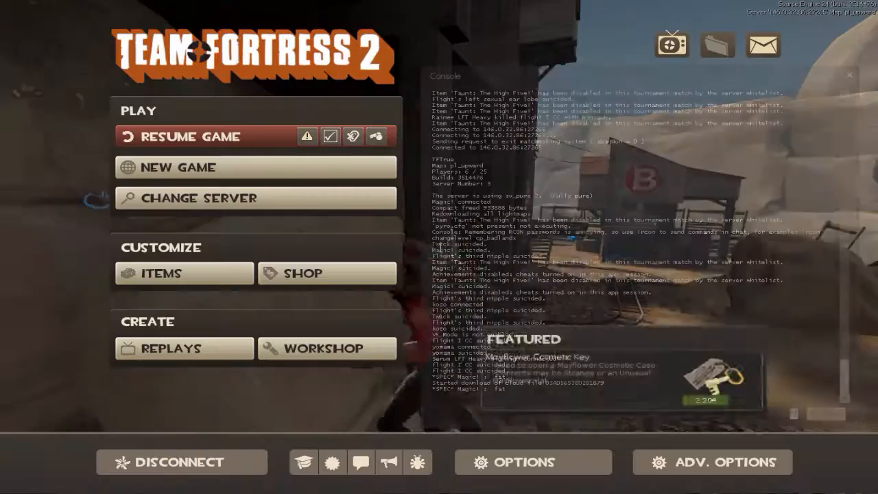
pyautogui.write('kill')
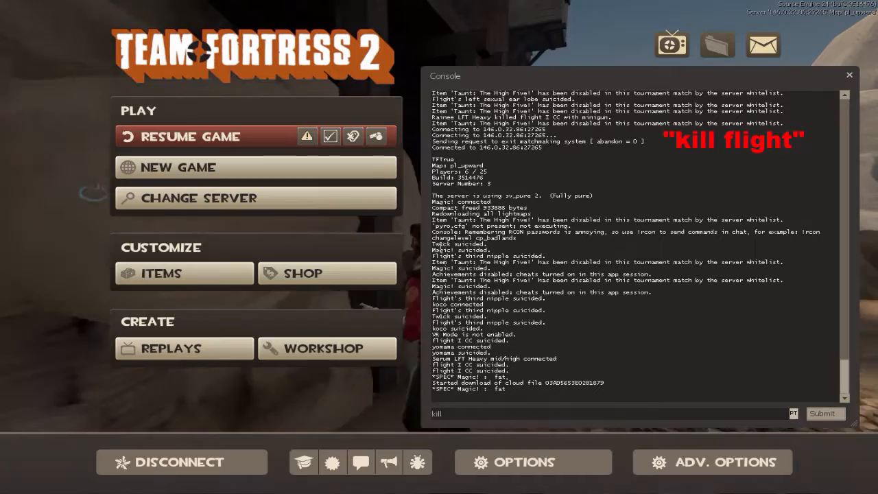
pyautogui.write('fl')
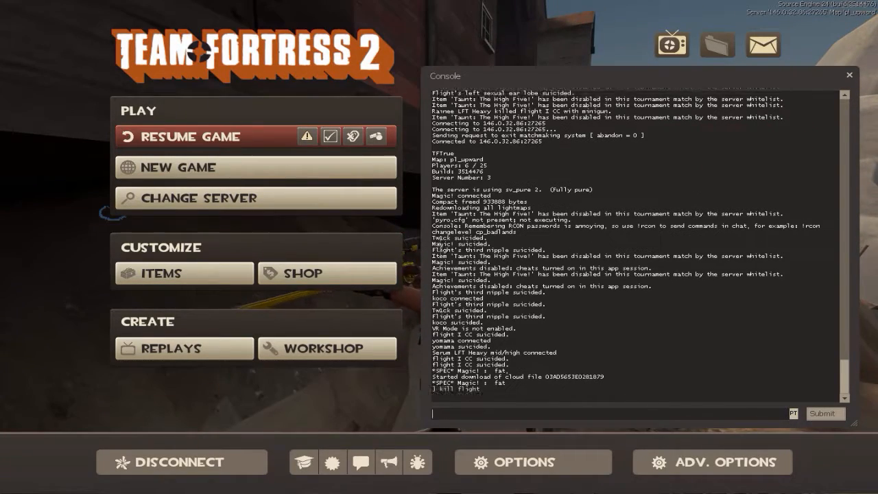
pyautogui.write('kill flight')
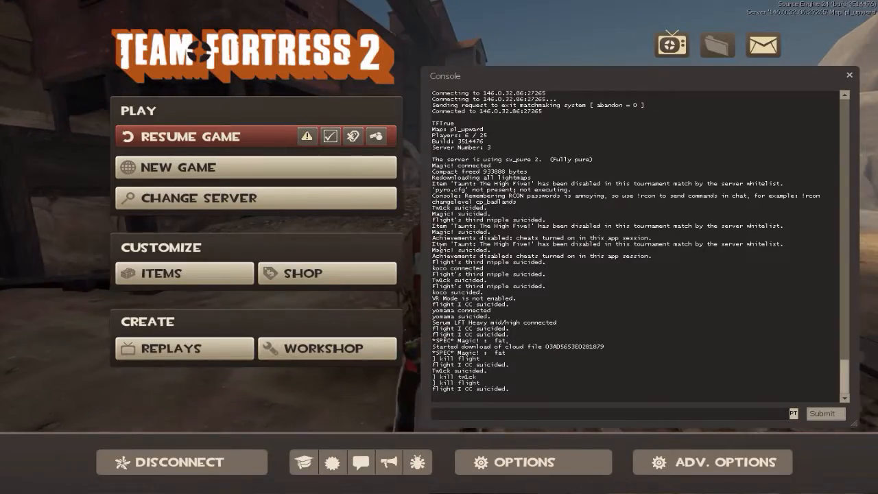
pyautogui.write('kill fligh')
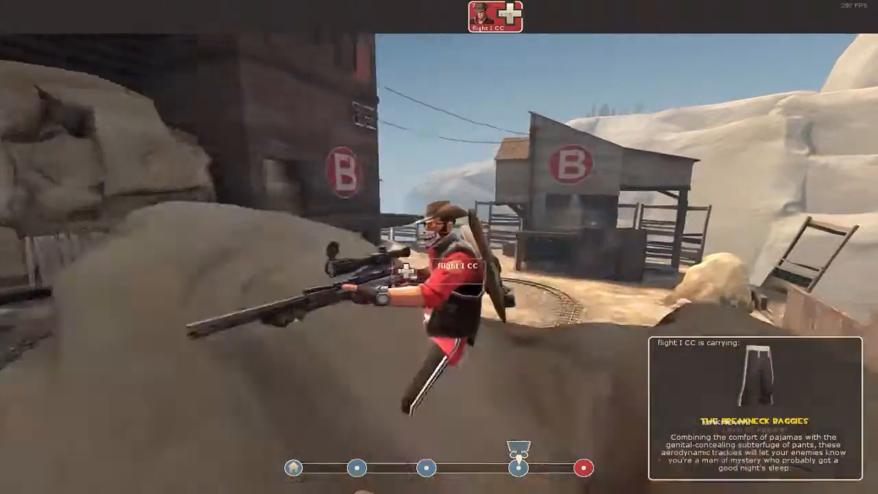
# - Enter another 'kill flig' command in the console and return to the view of the dead sniper by the tracks
pyautogui.press('escape')
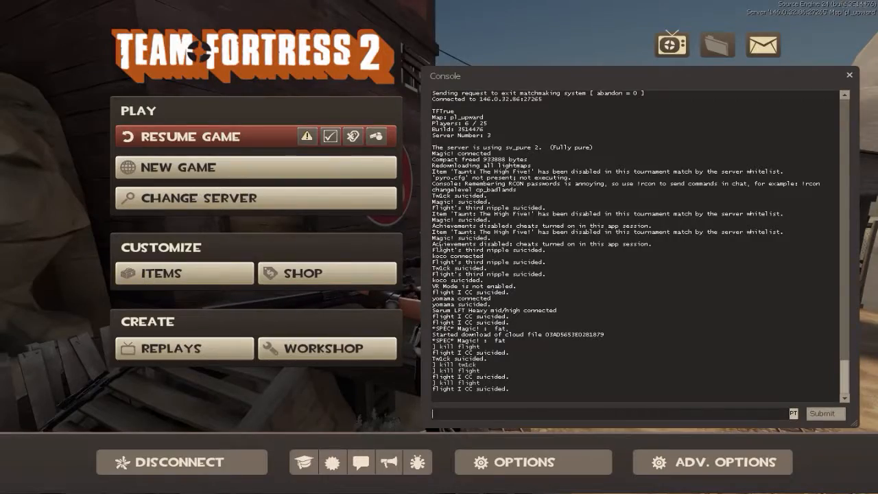
pyautogui.write('kill flig')
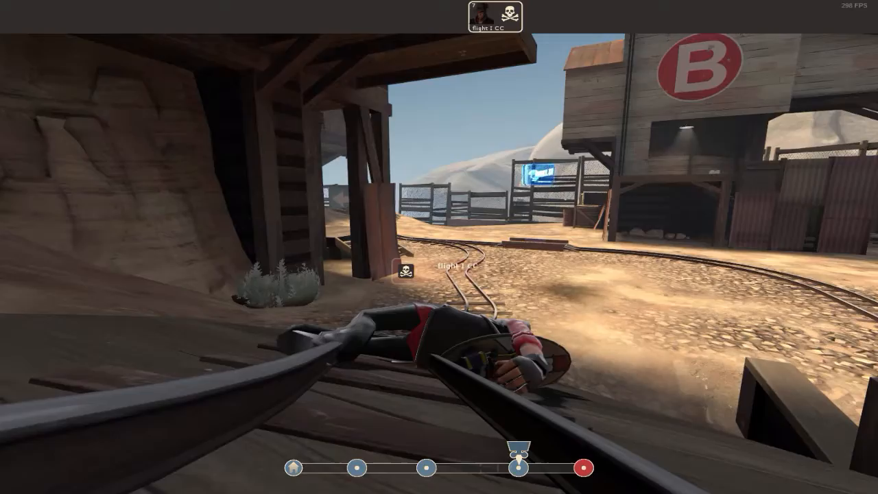
# - Submit 'kill flight' again, leaving the console open with new suicide lines logged
pyautogui.press('Escape')
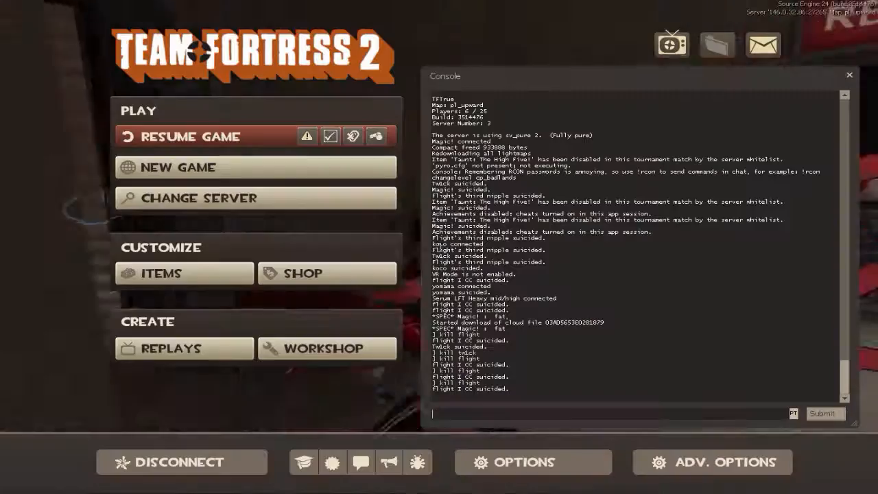
pyautogui.write('kill')
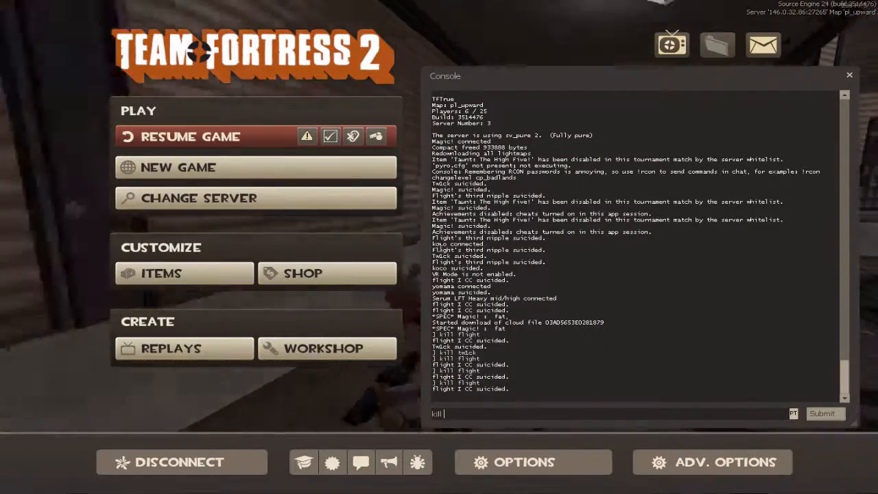
pyautogui.write('flight')
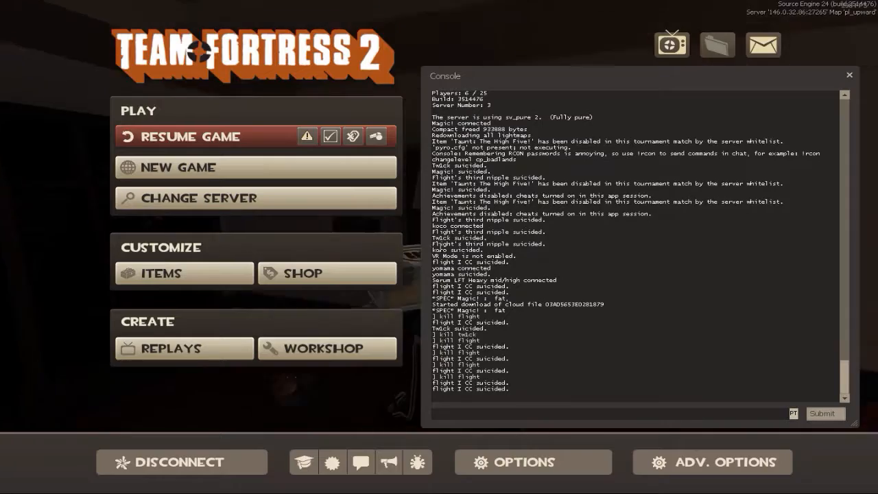
# - Resume the game and cycle the spectator camera to the blue Heavy with the golden minigun
pyautogui.click(189, 136)
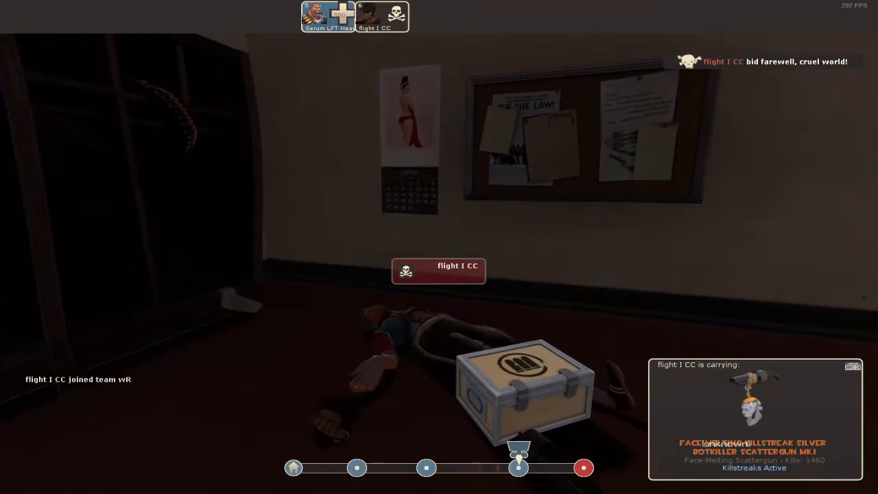
pyautogui.press('Escape')
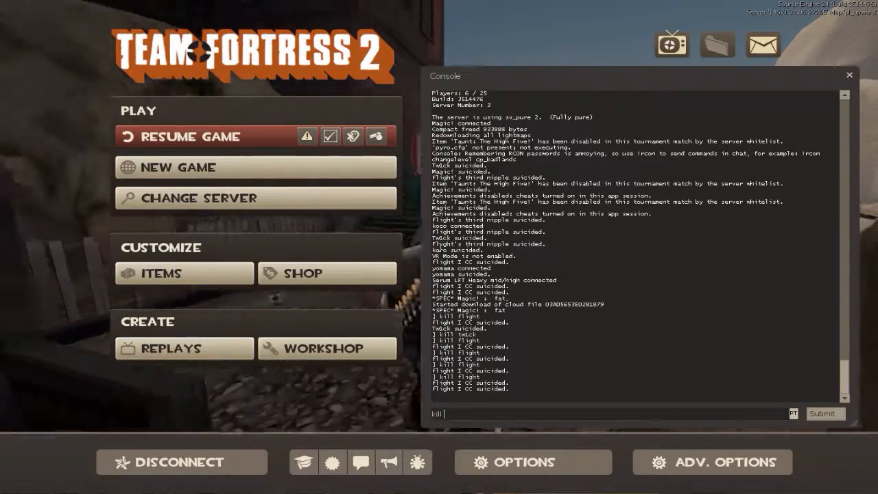
pyautogui.click(186, 135)
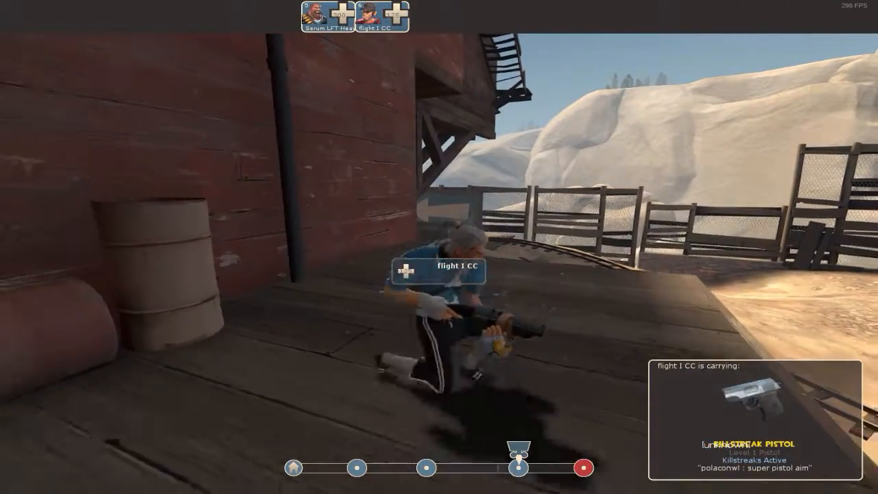
pyautogui.press('Escape')
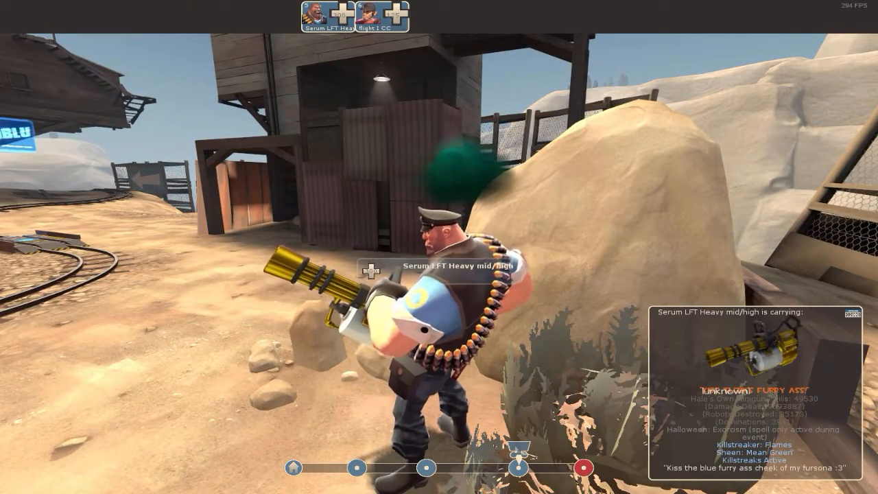
# - Enter 'kill f' in the console and go back to spectating the blue Scout on the rail track
pyautogui.press('escape')
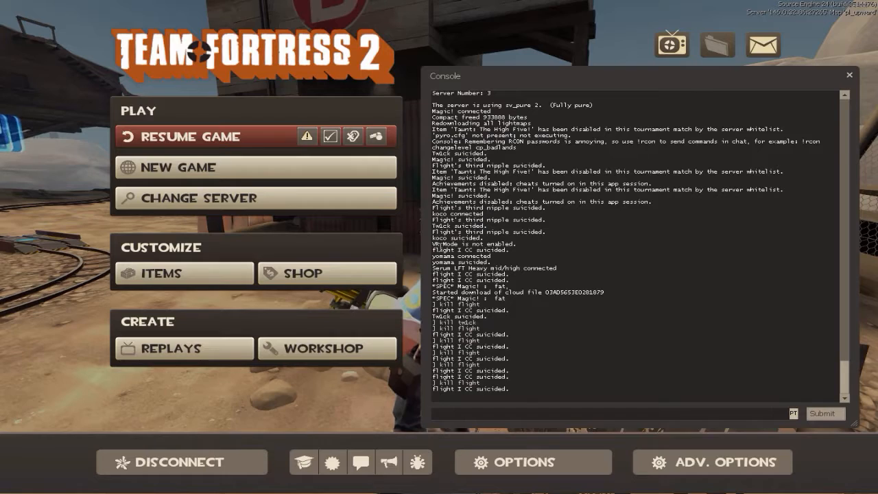
pyautogui.write('kill f')
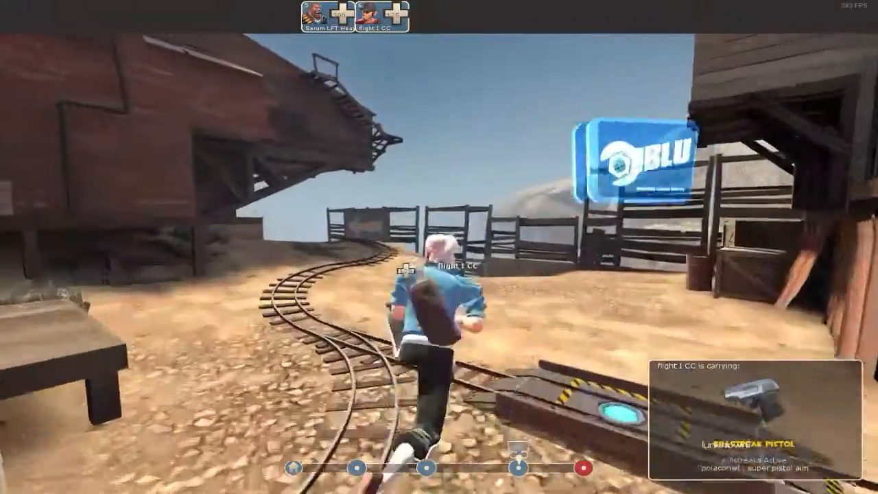
pyautogui.press('Escape')
pyautogui.write('k')
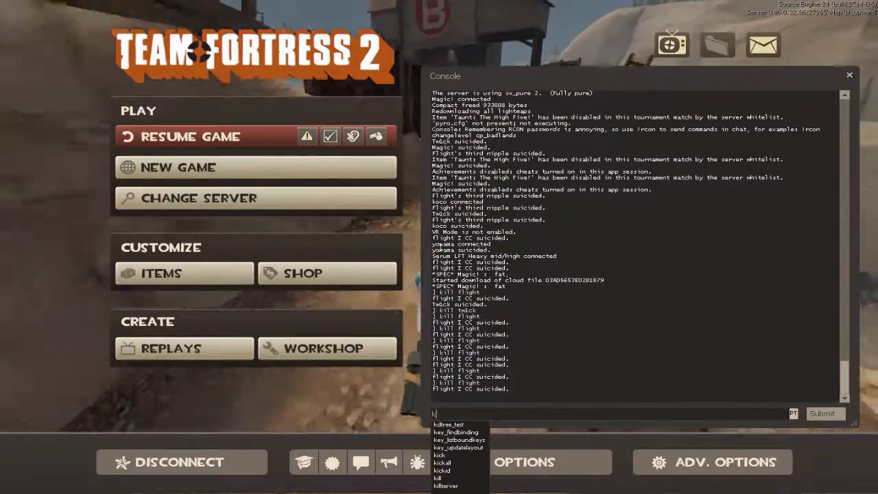
# - Type a fresh 'kill flight' command on the console input line without submitting it
pyautogui.write('ill fl')
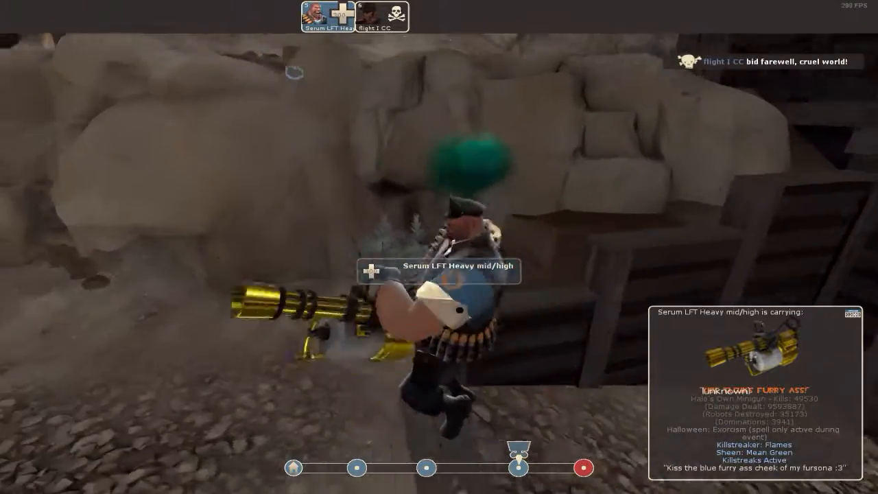
pyautogui.press('Escape')
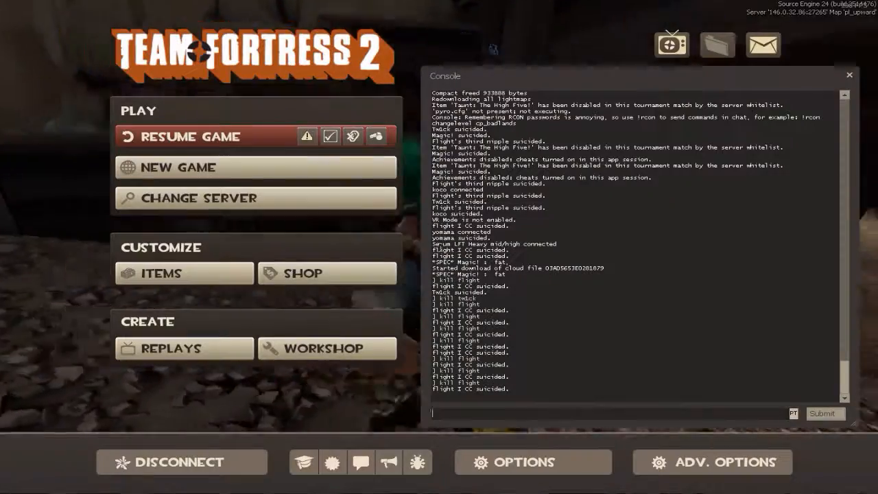
pyautogui.write('kill flight')
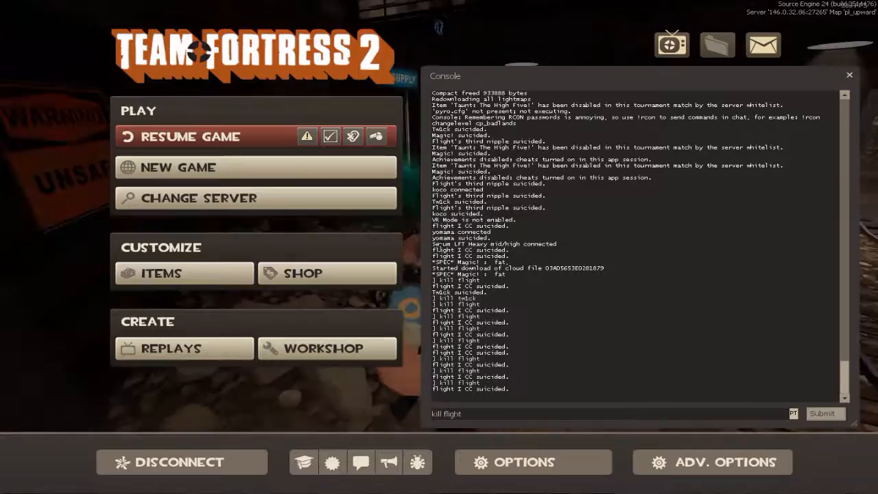